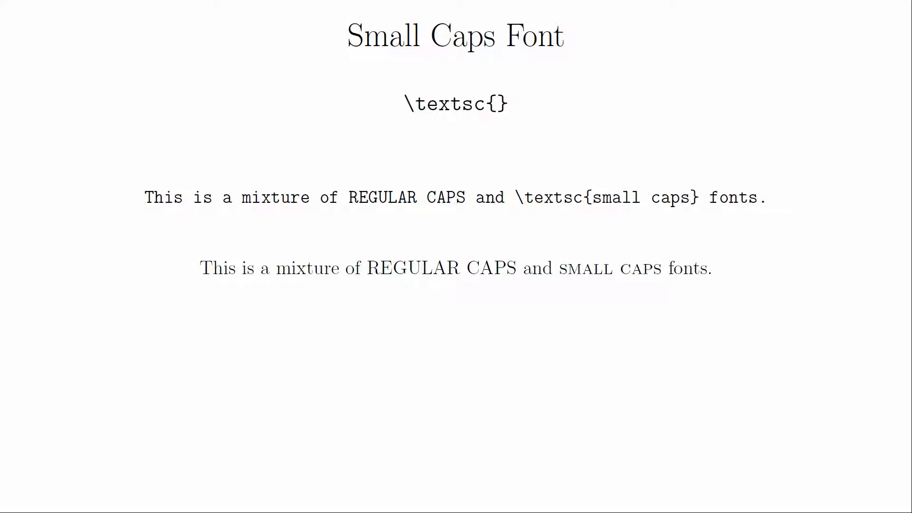
# Advance from the Small Caps Font slide to the Boxes slide on \fbox and \boxed.
pyautogui.press('Right')
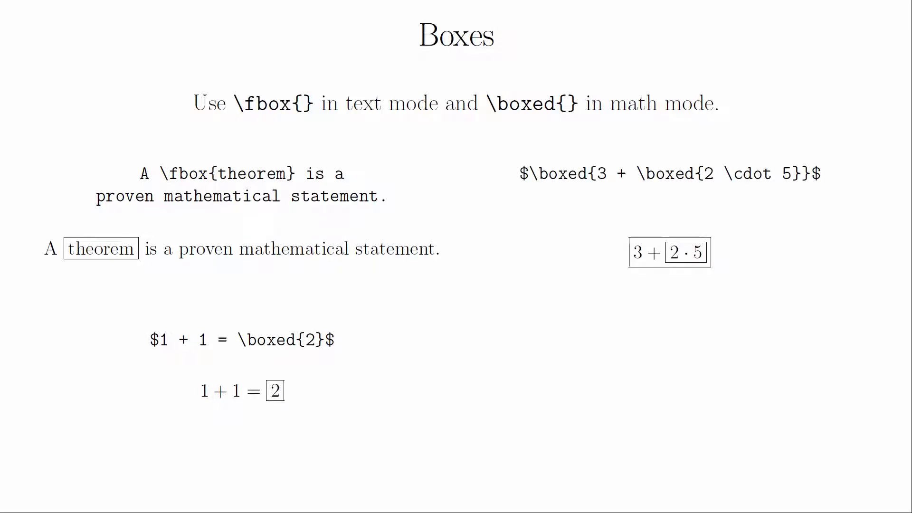
pyautogui.press('Right')
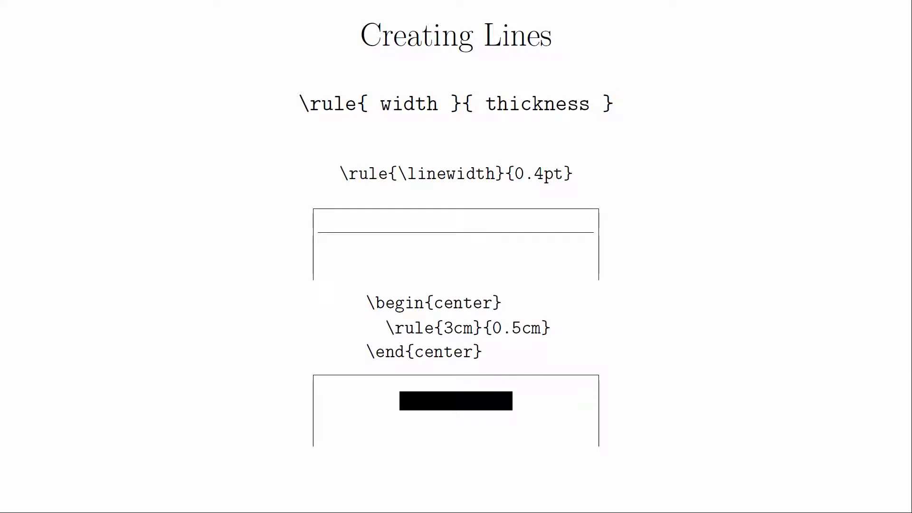